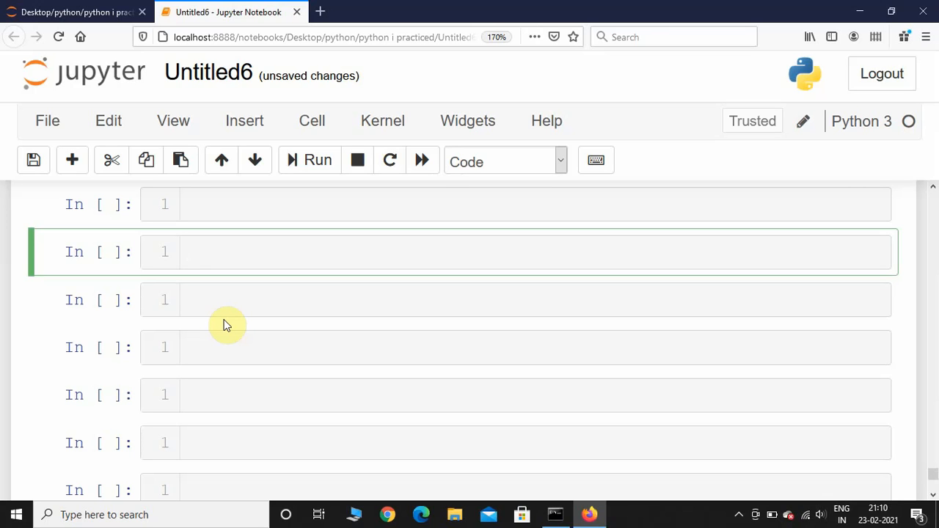
In the top code cell, write a pip install socket comment and 'import socket'.
{"action": "left_click", "coordinate": [294, 252]}
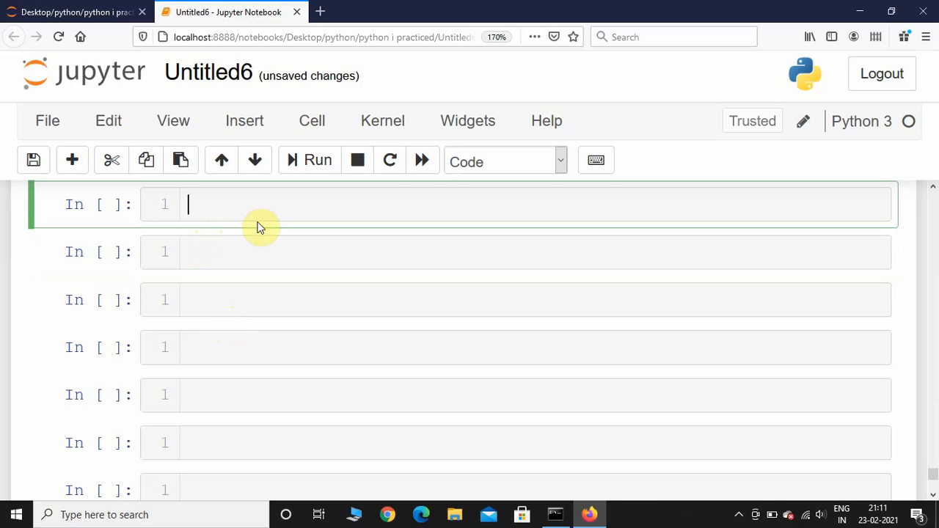
{"action": "type", "text": "#"}
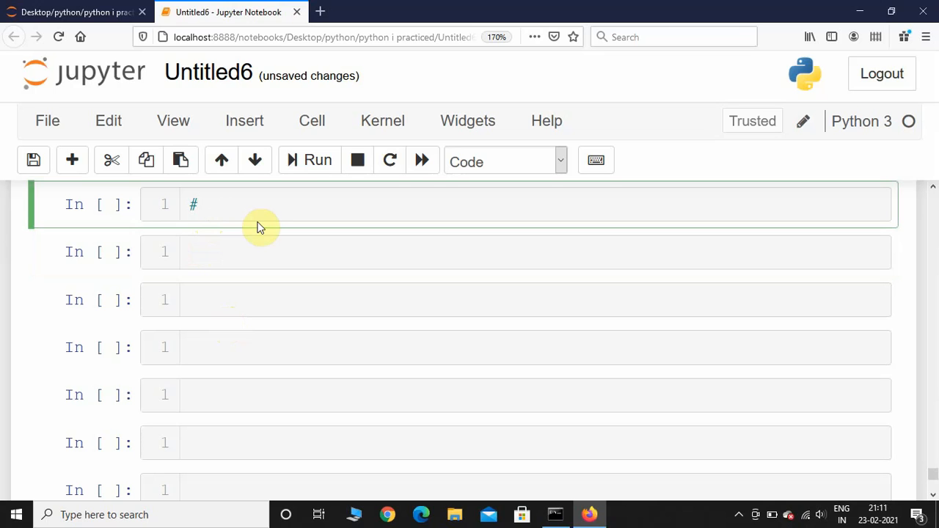
{"action": "type", "text": "pip install"}
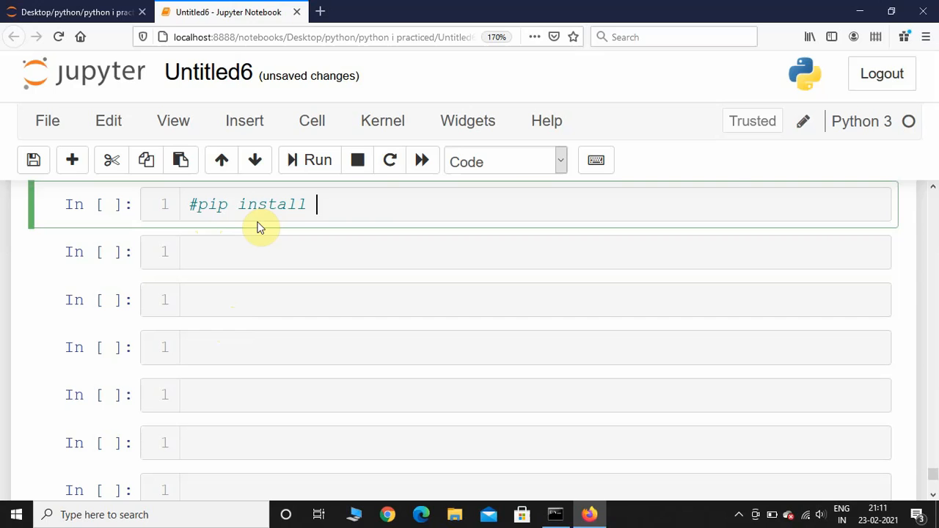
{"action": "type", "text": "socket"}
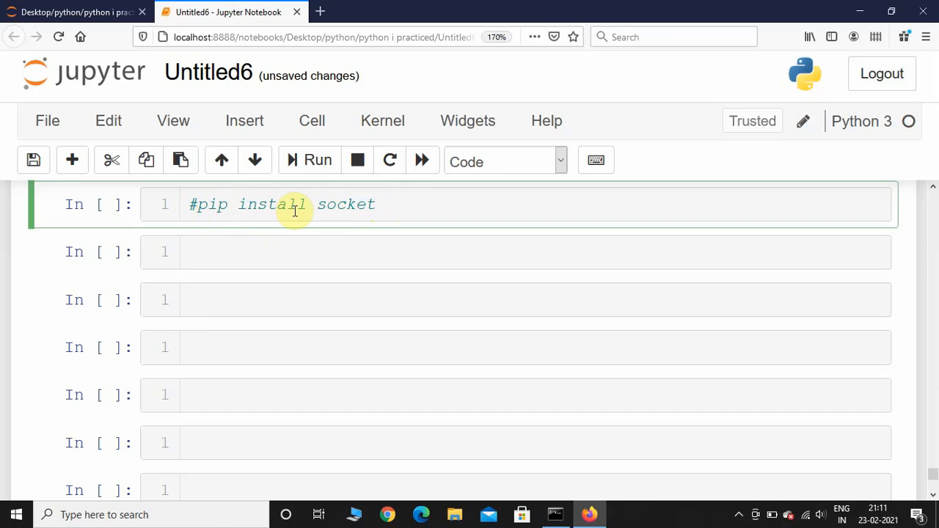
{"action": "type", "text": "3"}
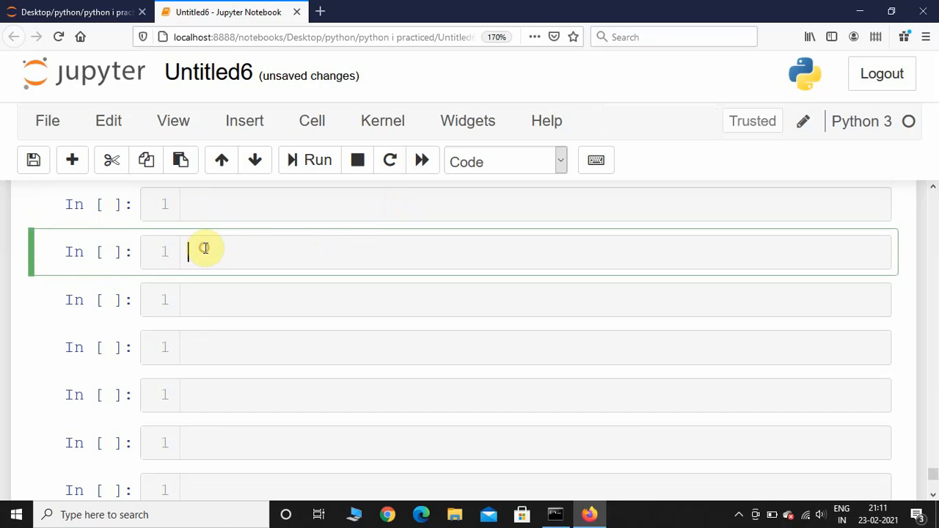
{"action": "type", "text": "import socket"}
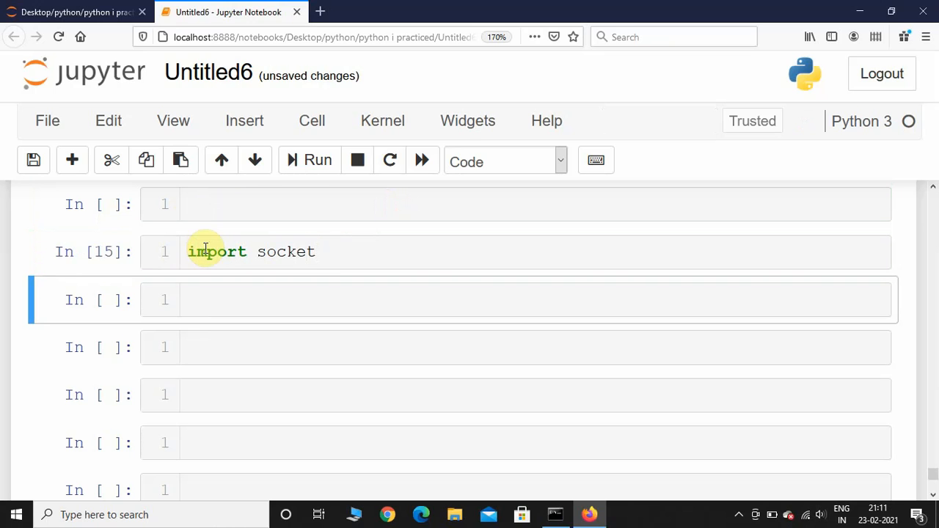
Add the line host_name = socket.gethostname to the import socket cell.
{"action": "left_click", "coordinate": [327, 252]}
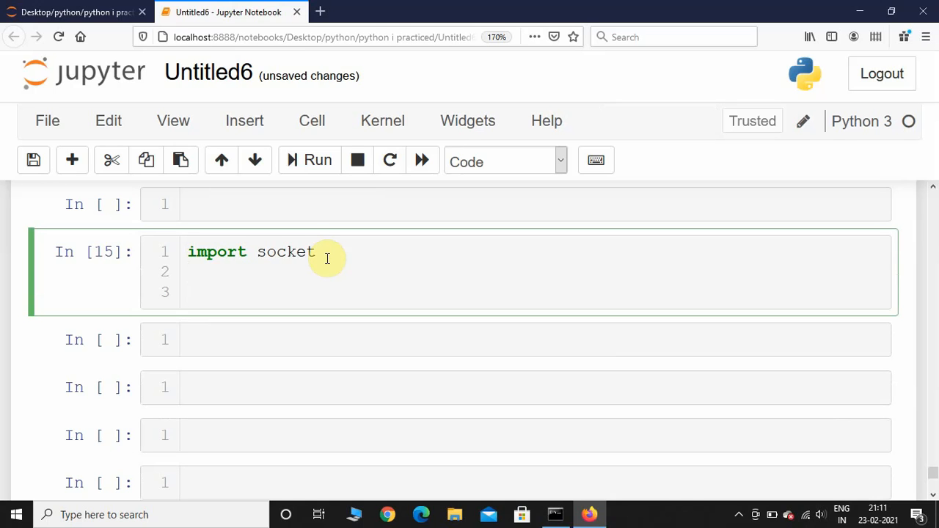
{"action": "type", "text": "host"}
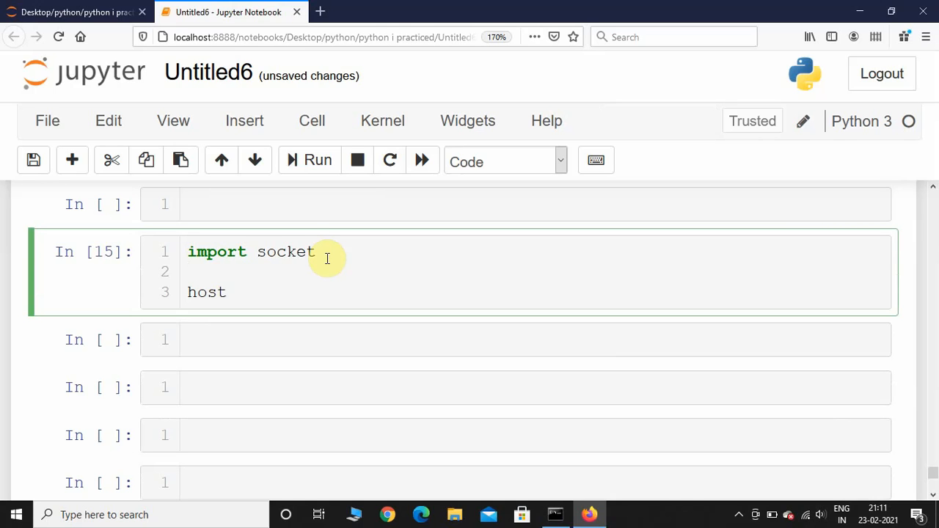
{"action": "type", "text": "_name ="}
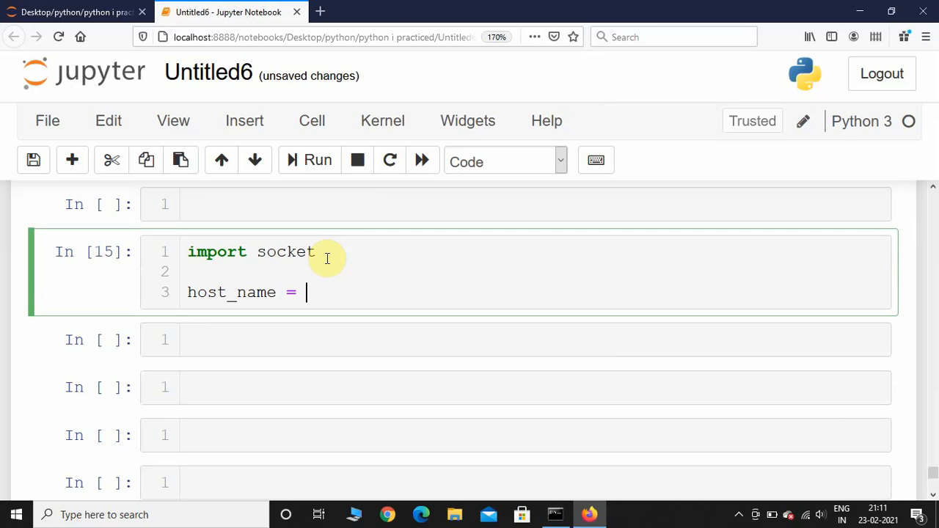
{"action": "type", "text": "socket"}
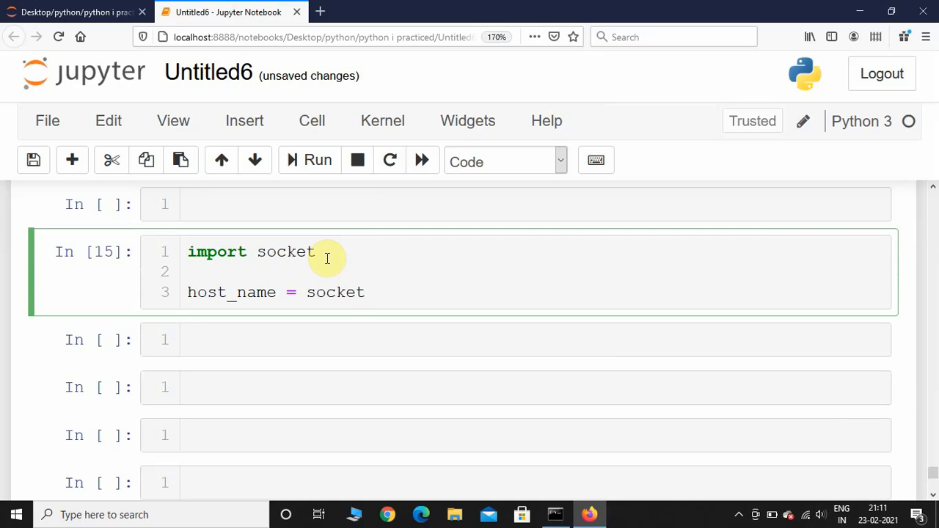
{"action": "type", "text": ".gethod"}
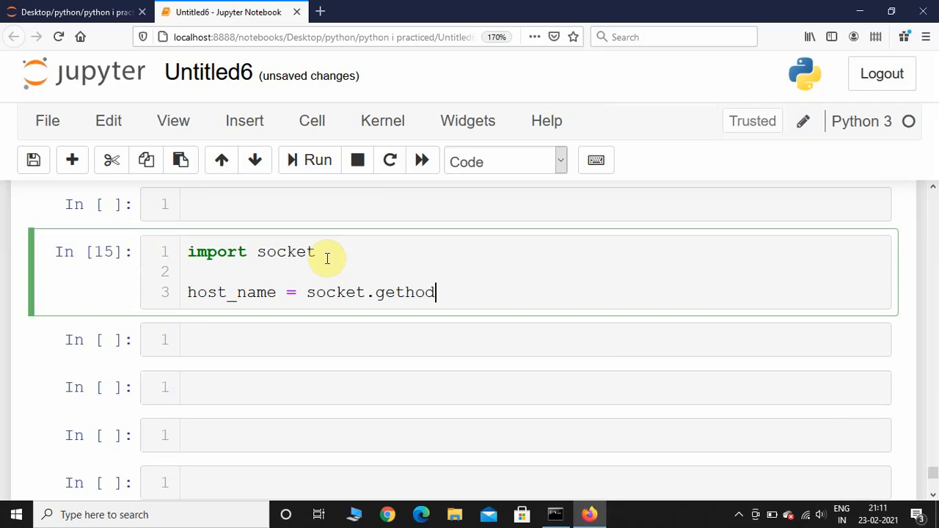
{"action": "type", "text": "stn"}
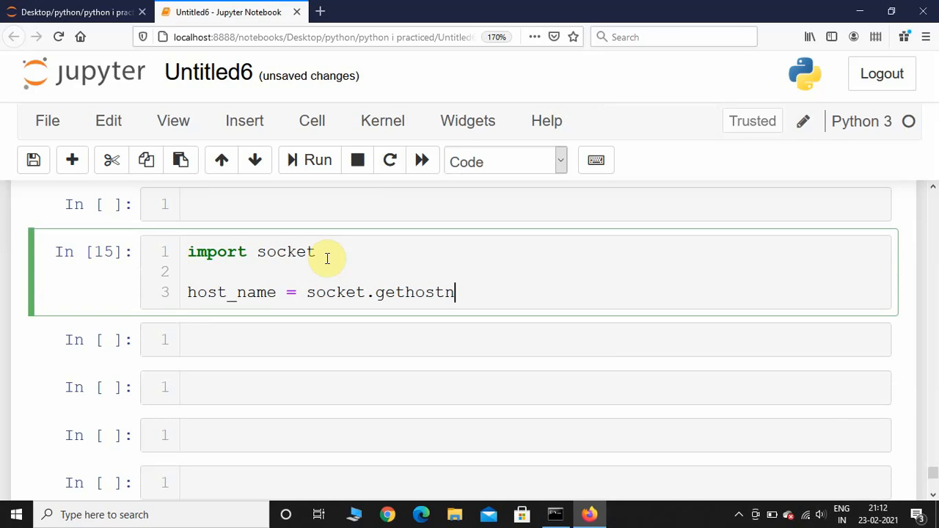
{"action": "type", "text": "ame"}
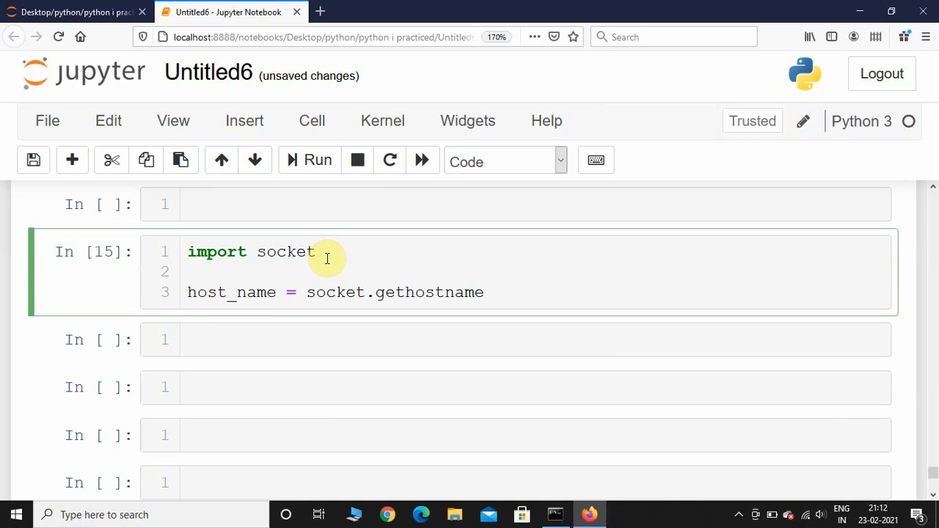
Finish gethostname() and add ip_address = socket.gethostbyname(host_name).
{"action": "type", "text": "()"}
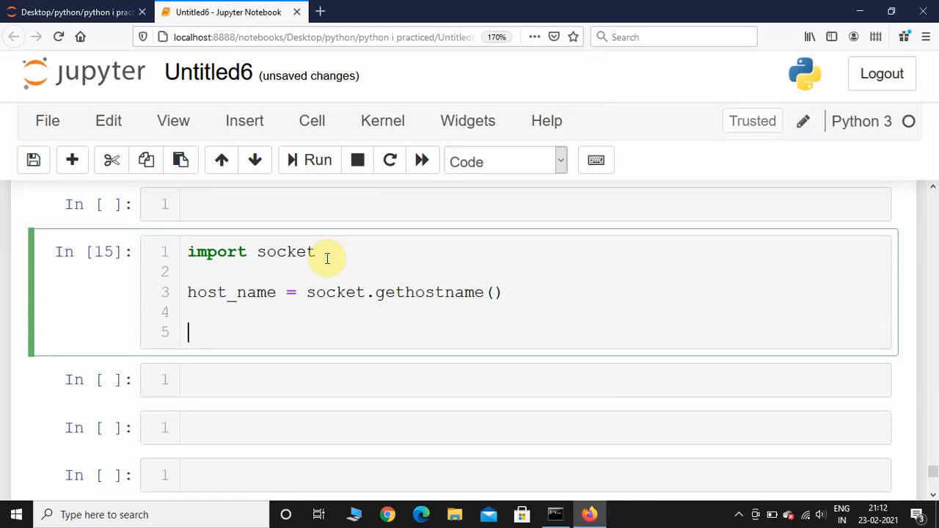
{"action": "type", "text": "ip_"}
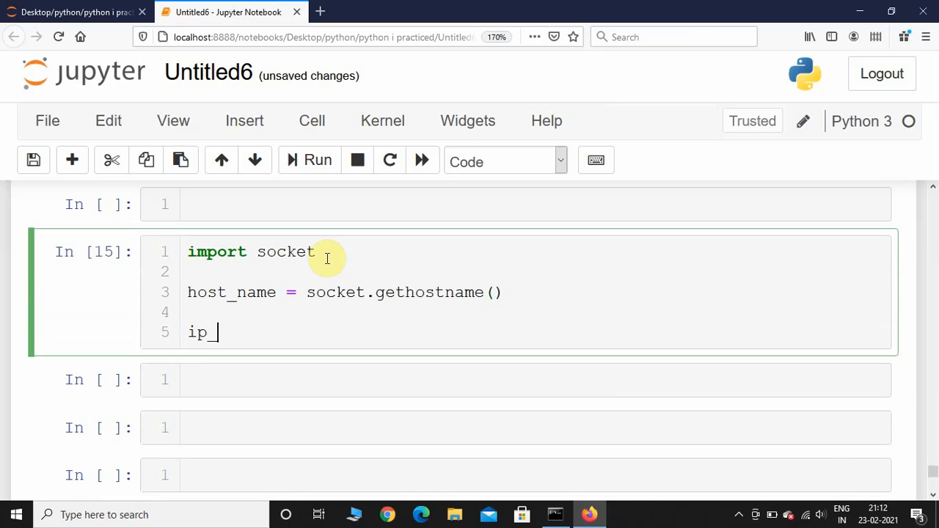
{"action": "type", "text": "addre"}
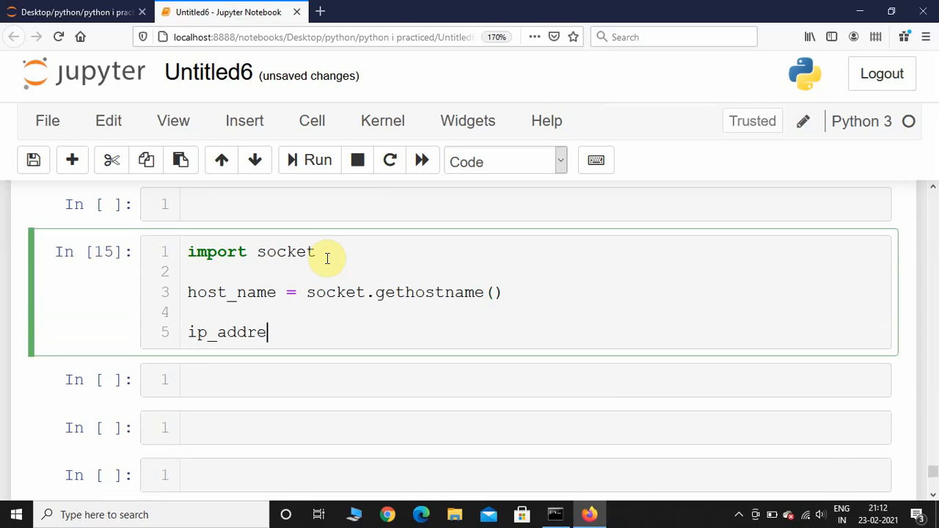
{"action": "type", "text": "ss ="}
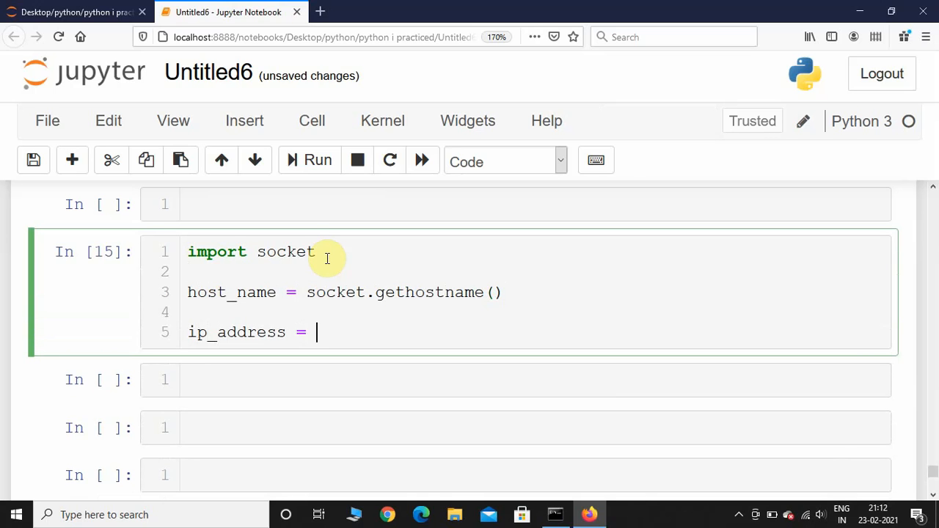
{"action": "type", "text": "sock"}
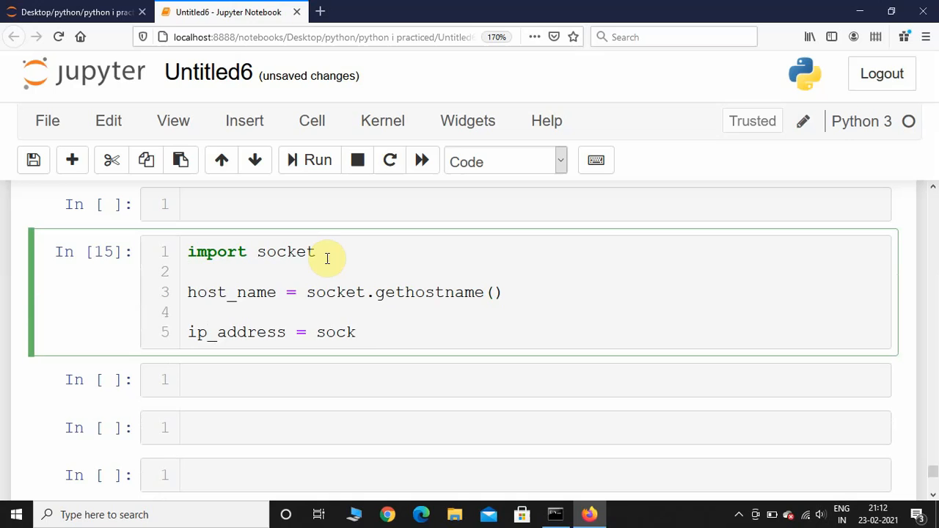
{"action": "type", "text": "et.g"}
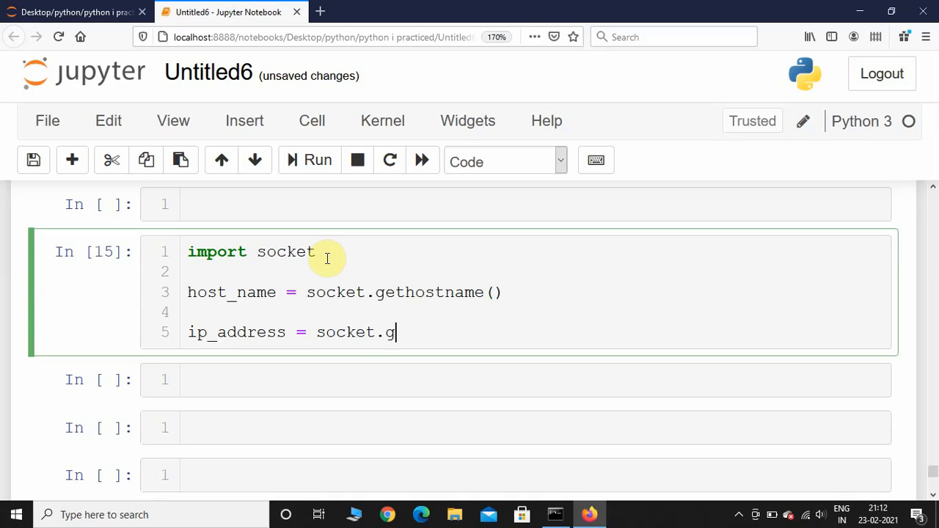
{"action": "type", "text": "ethost"}
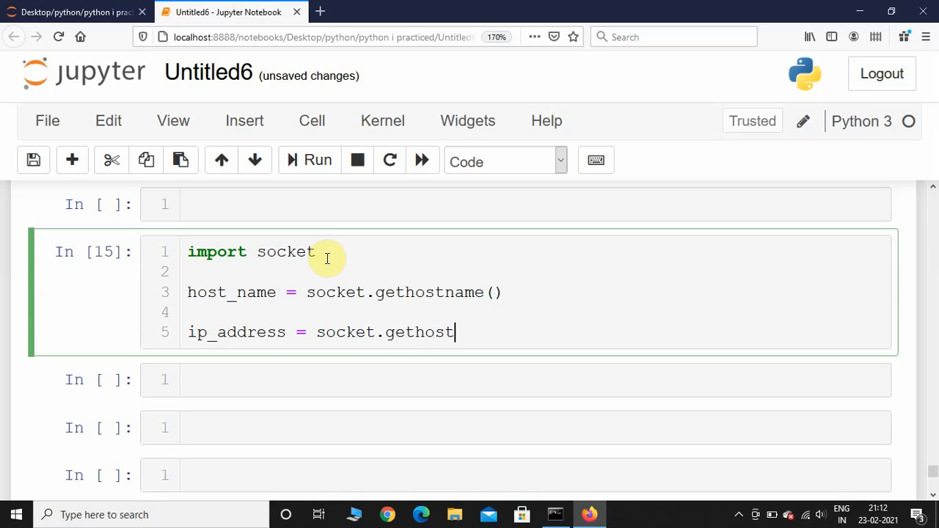
{"action": "type", "text": "byname"}
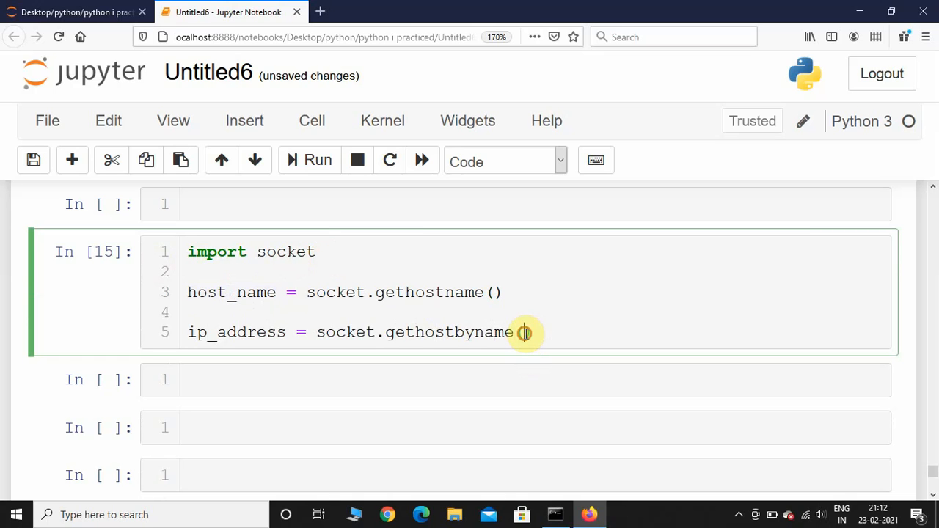
{"action": "type", "text": "(host_name)"}
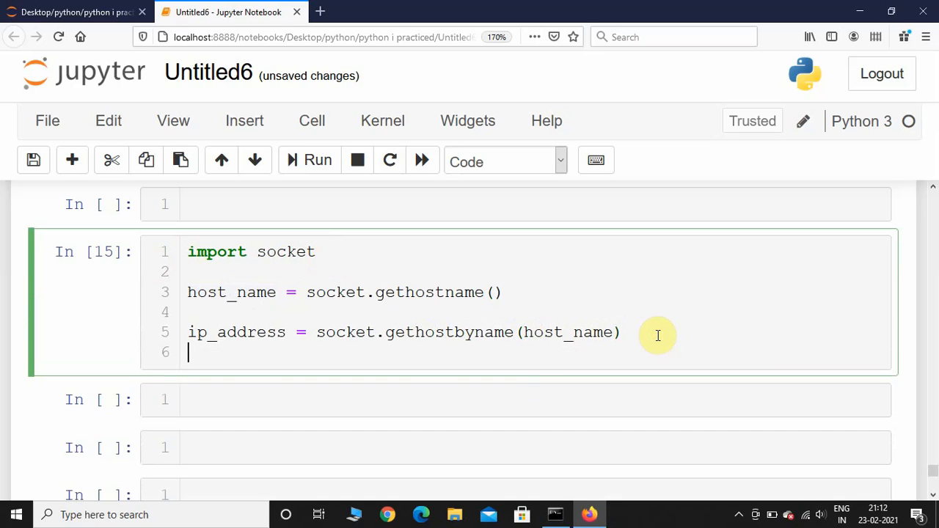
Add print("Host Name: ", host_name) to the cell.
{"action": "type", "text": "pr"}
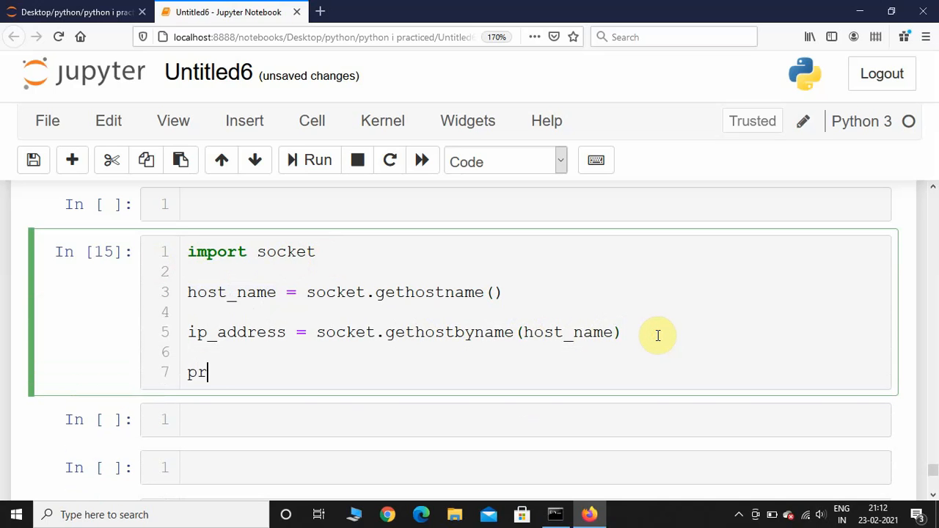
{"action": "type", "text": "int(\"\")"}
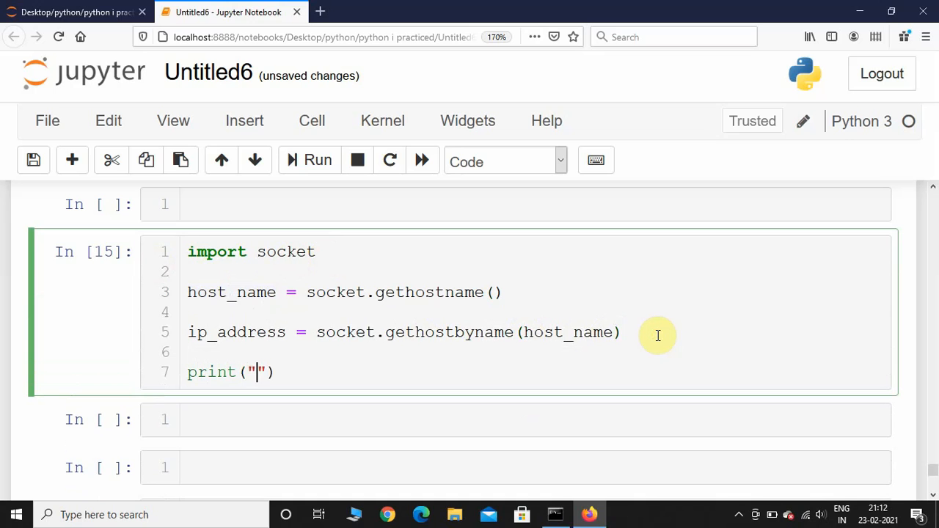
{"action": "type", "text": "Host"}
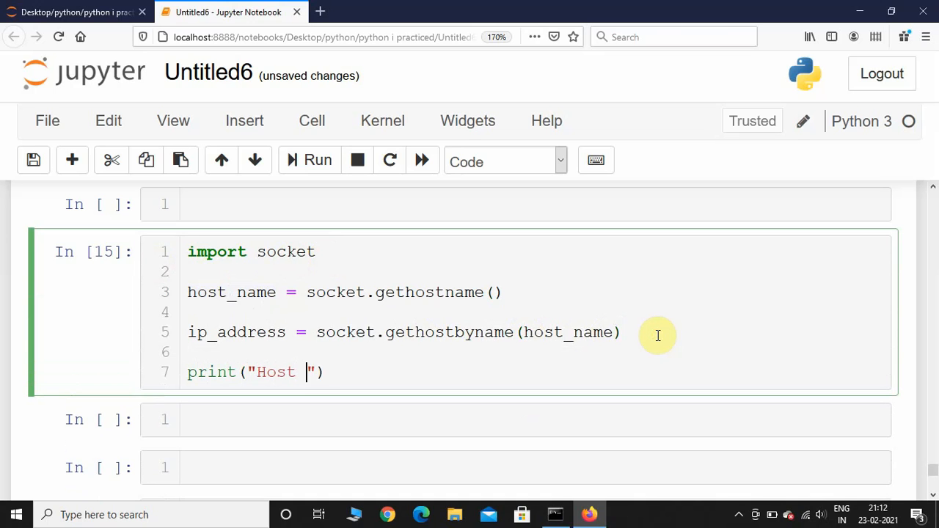
{"action": "type", "text": "Name:"}
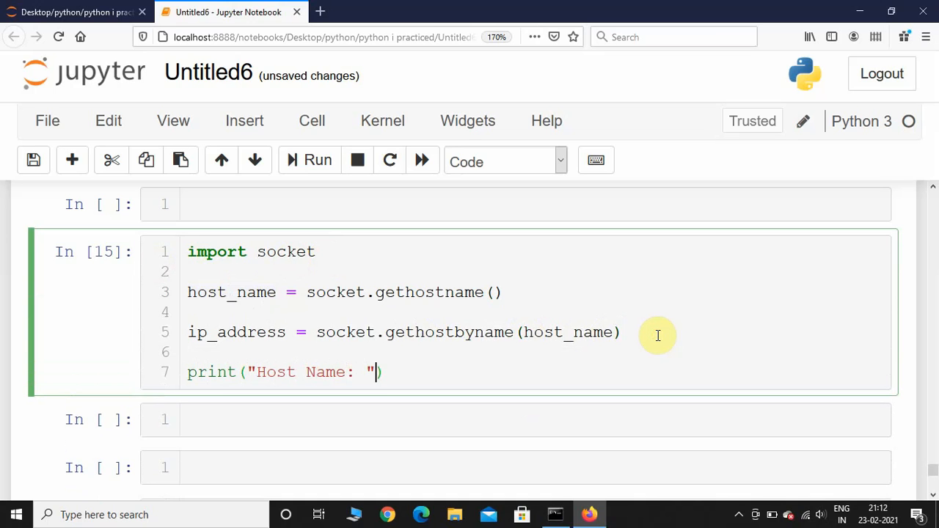
{"action": "type", "text": ","}
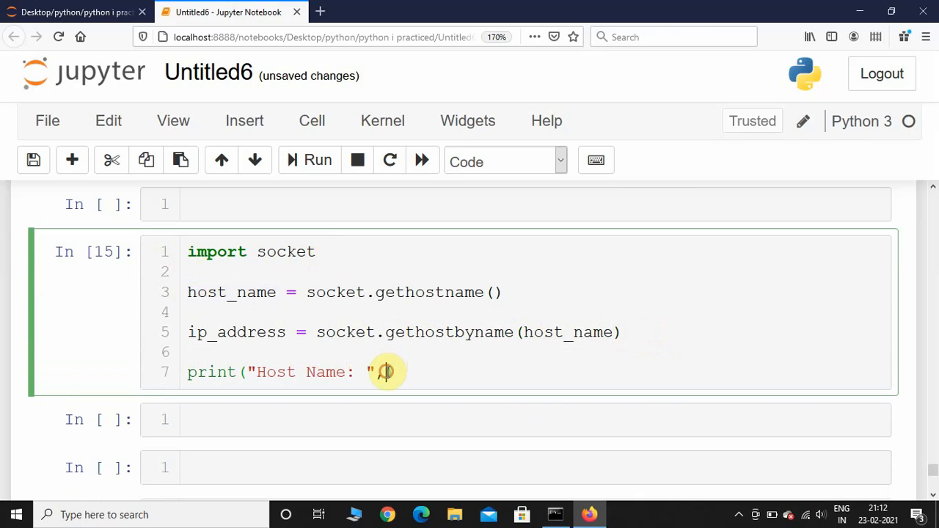
{"action": "type", "text": ",host_name)"}
{"action": "type", "text": "print"}
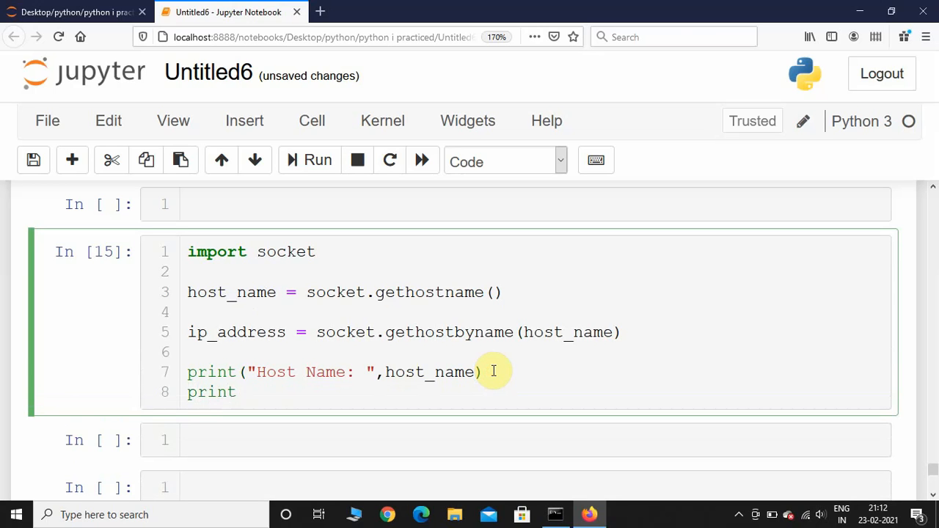
Start a second print call labelled "Ip Address: " and place the cursor to add ip_address.
{"action": "type", "text": "(\"Ip \")"}
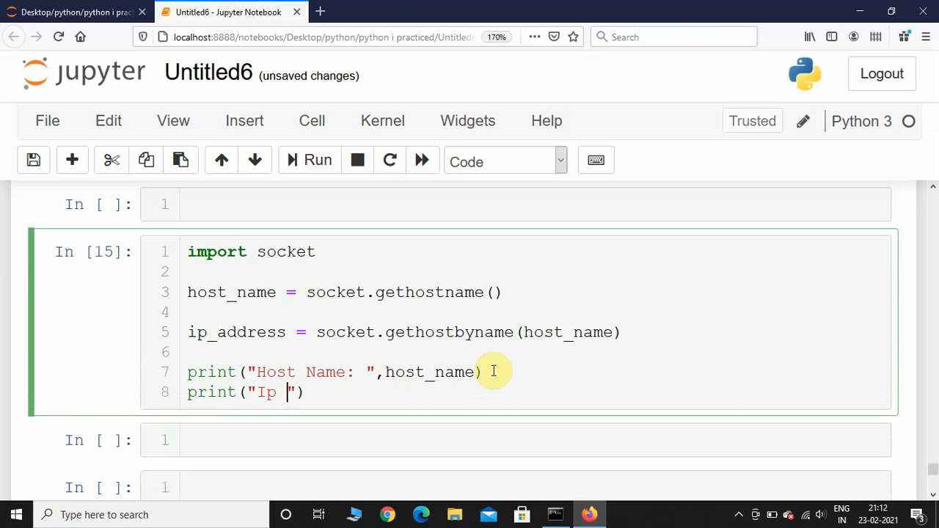
{"action": "type", "text": "Addr"}
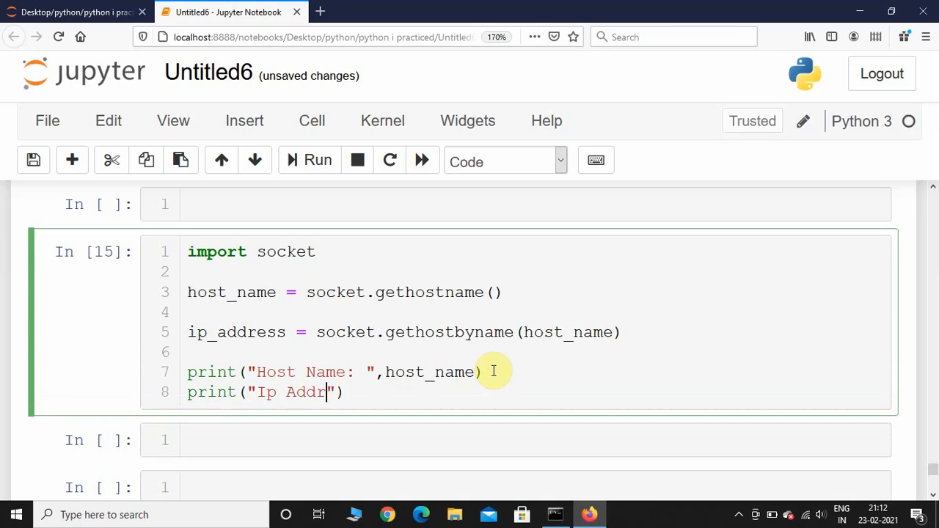
{"action": "type", "text": "ess:"}
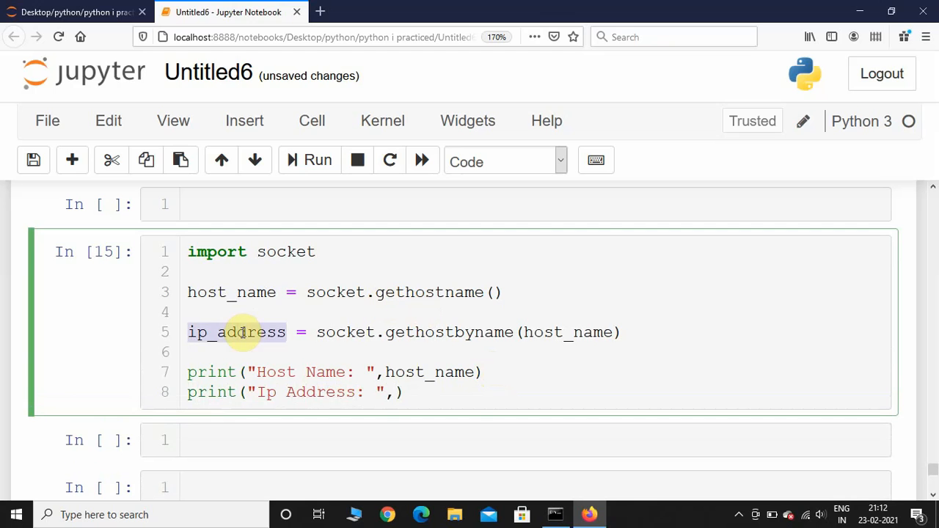
{"action": "left_click", "coordinate": [393, 392]}
{"action": "type", "text": "ip_address"}
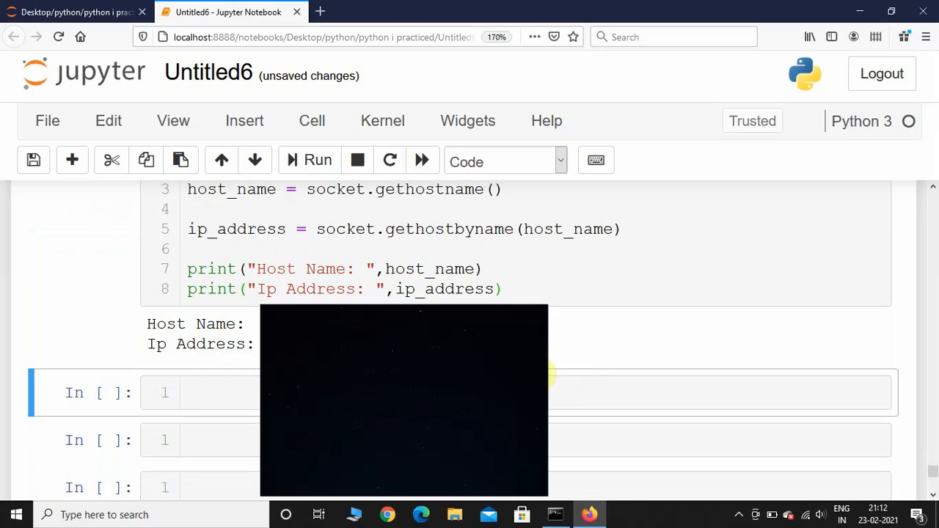
{"action": "mouse_move", "coordinate": [561, 361]}
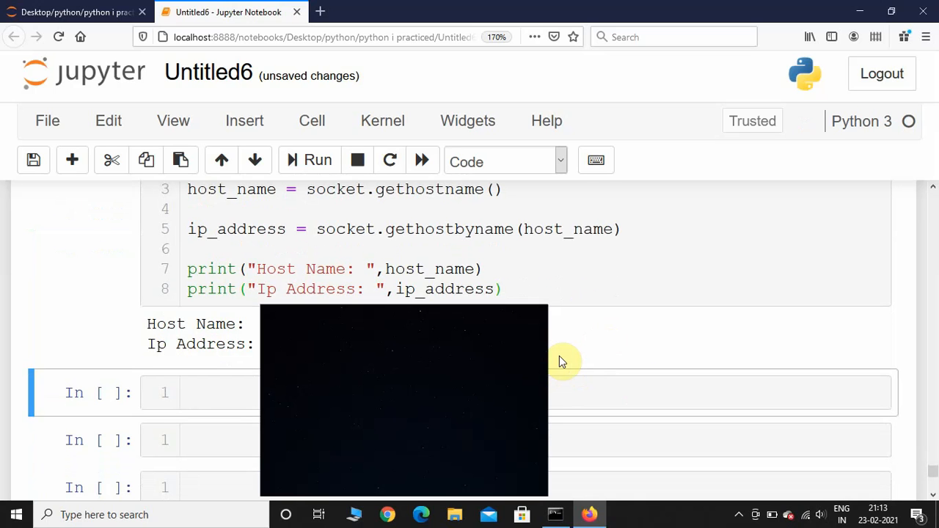